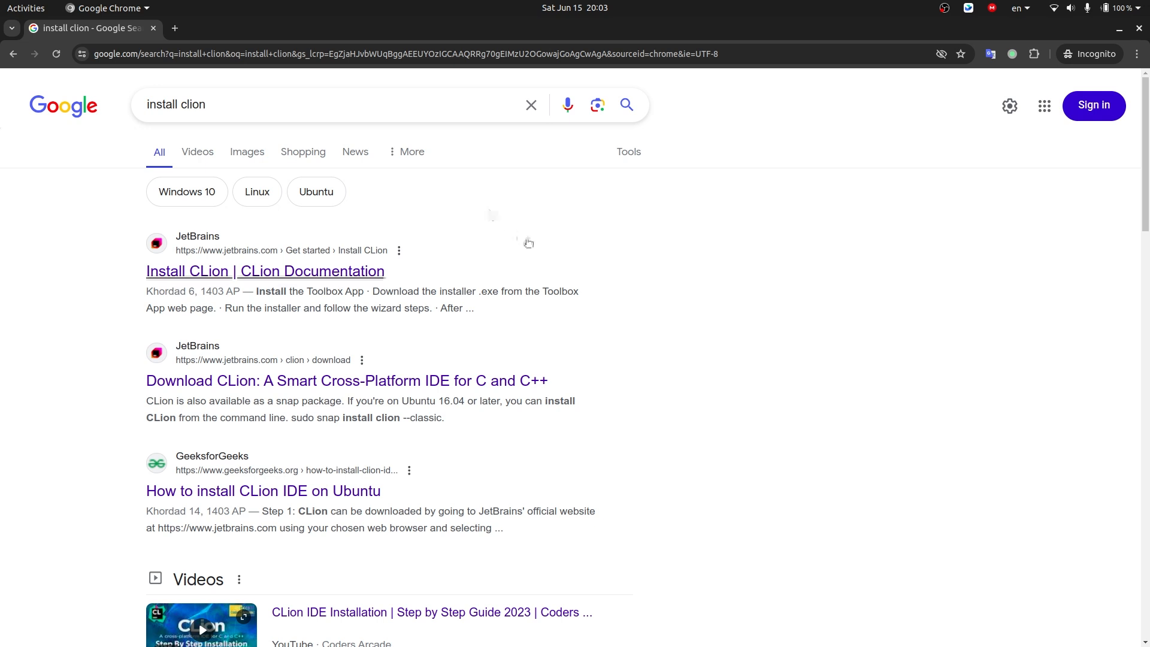
mouse_move(653, 335)
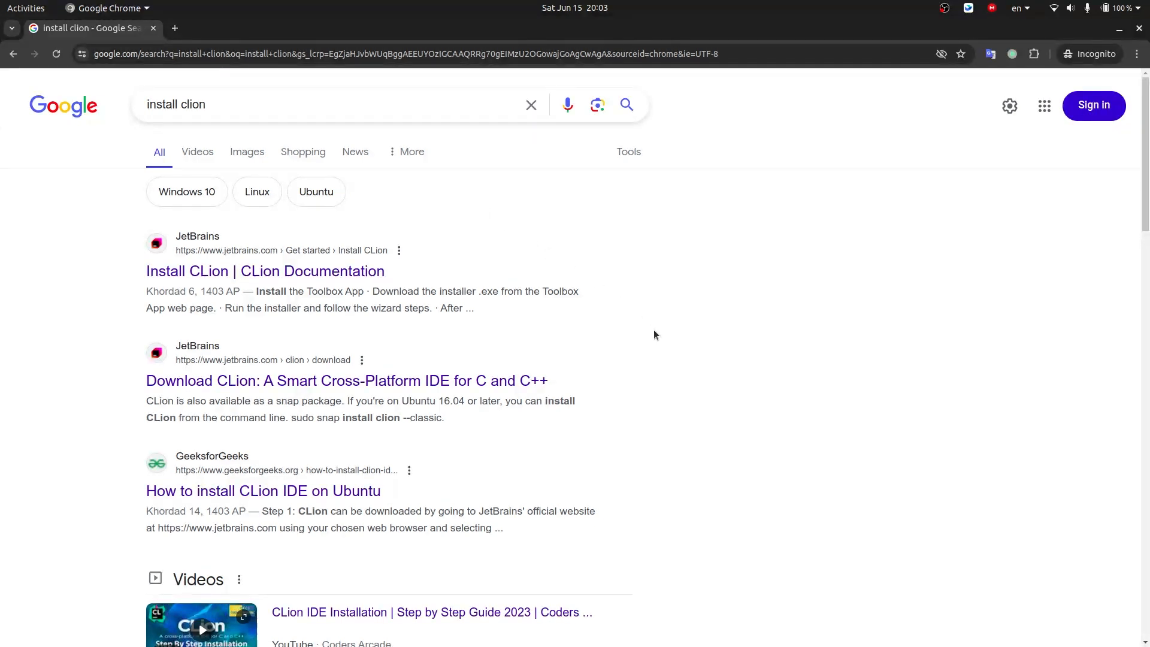
scroll("down", 3)
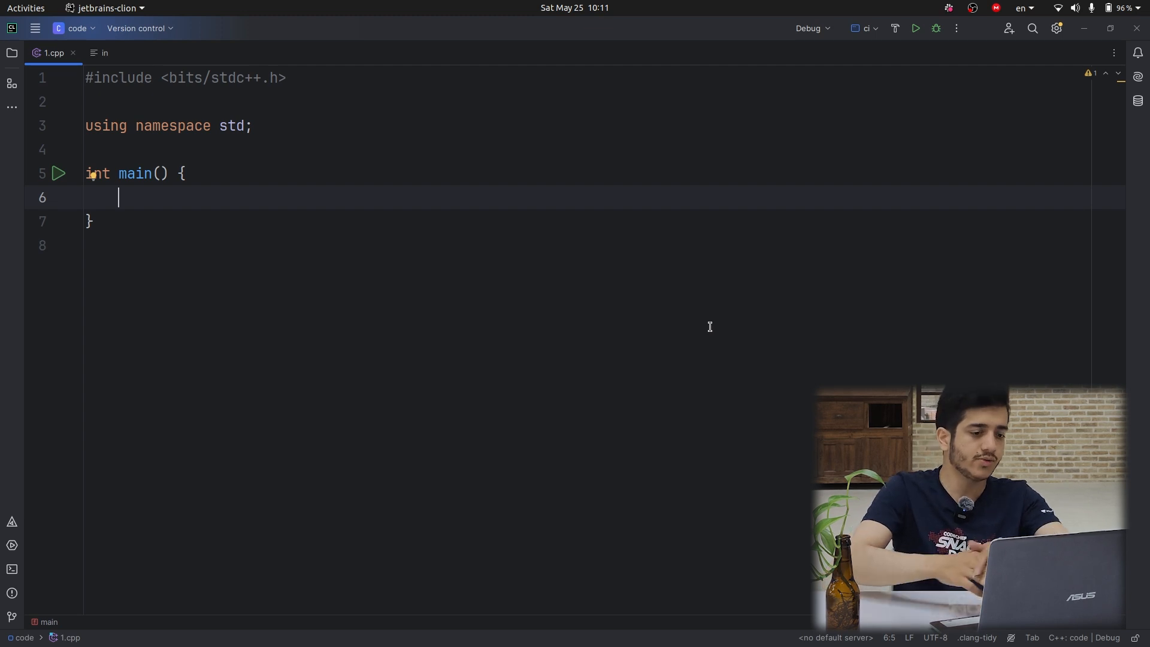
type("part")
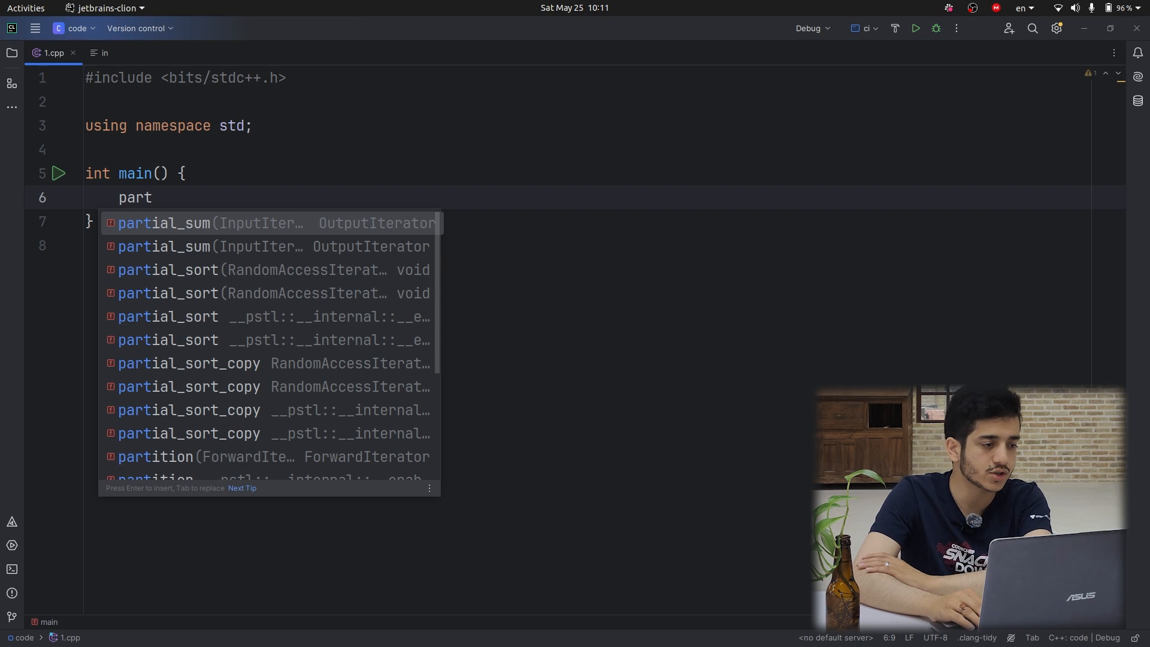
mouse_move(424, 330)
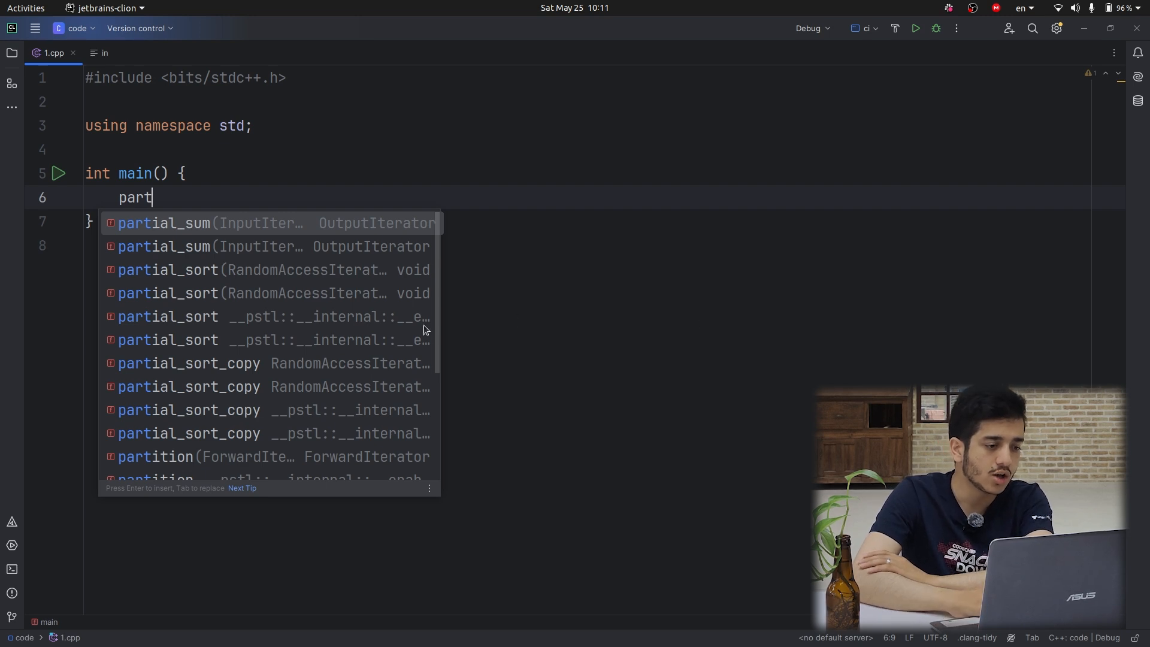
scroll("down", 3)
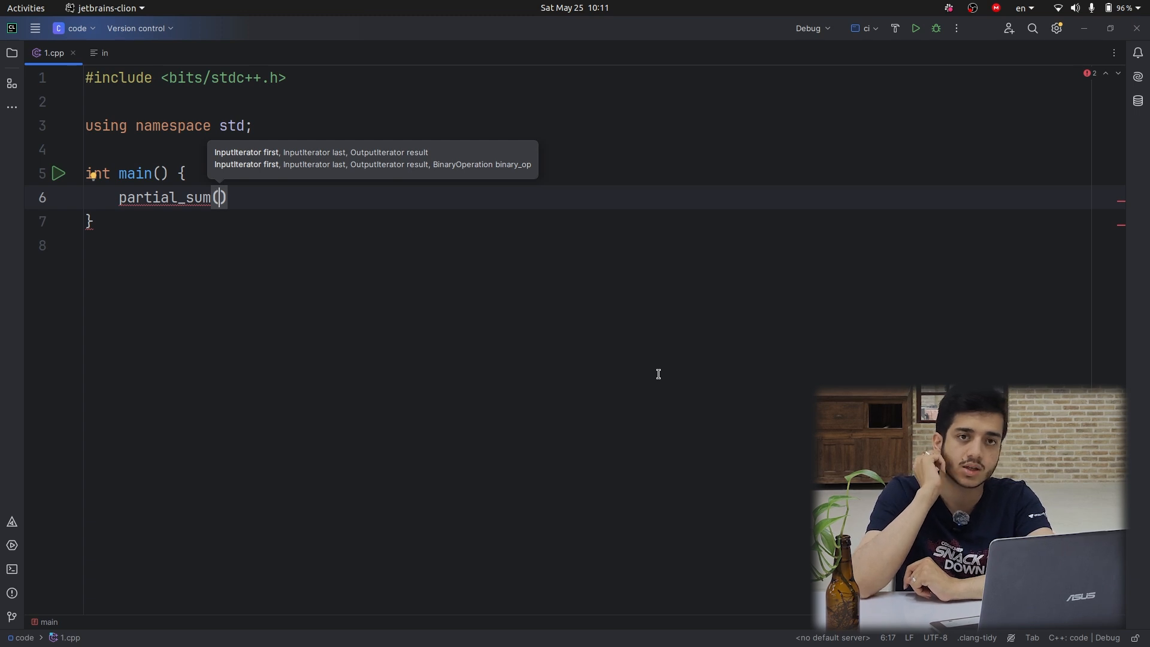
mouse_move(413, 179)
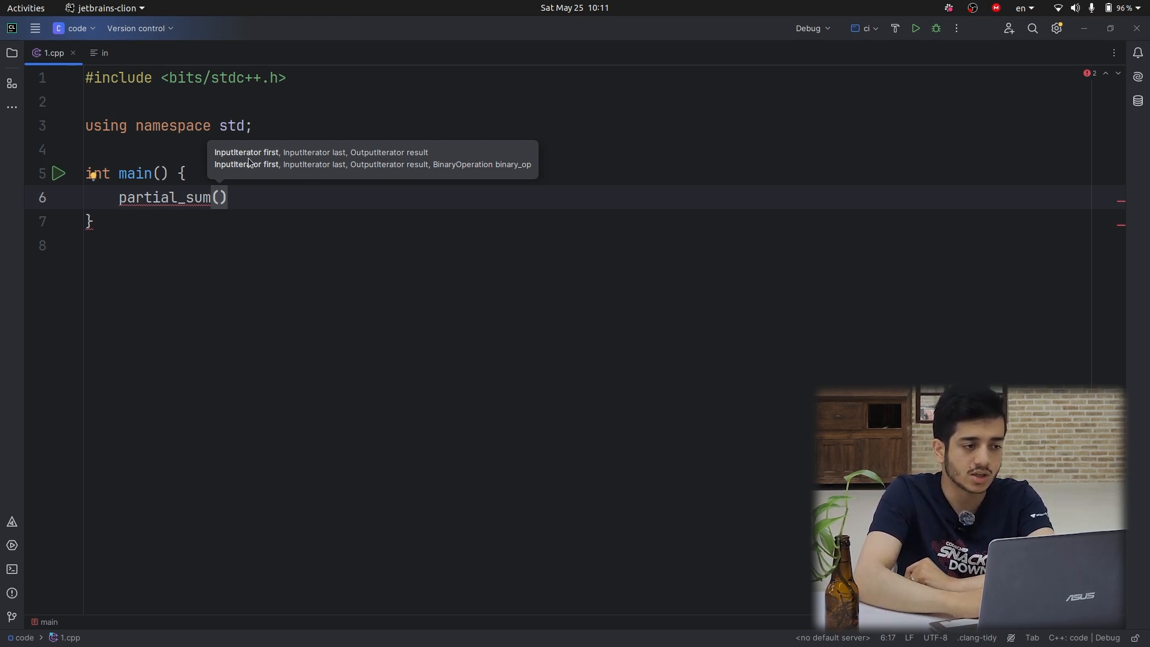
mouse_move(481, 265)
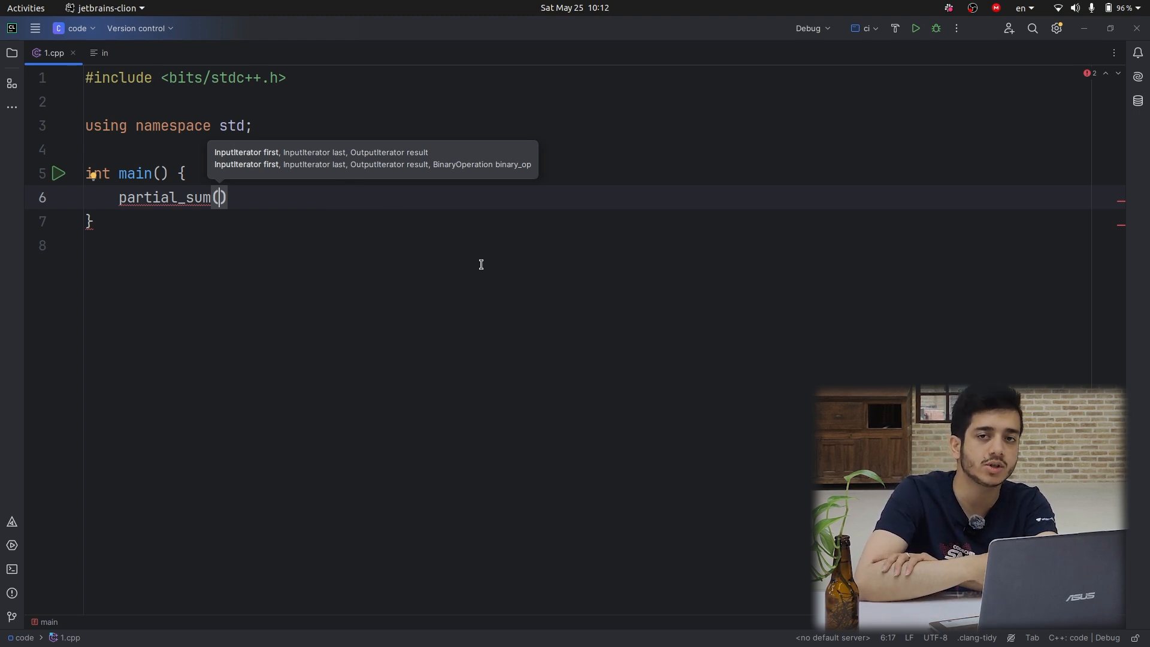
type("int")
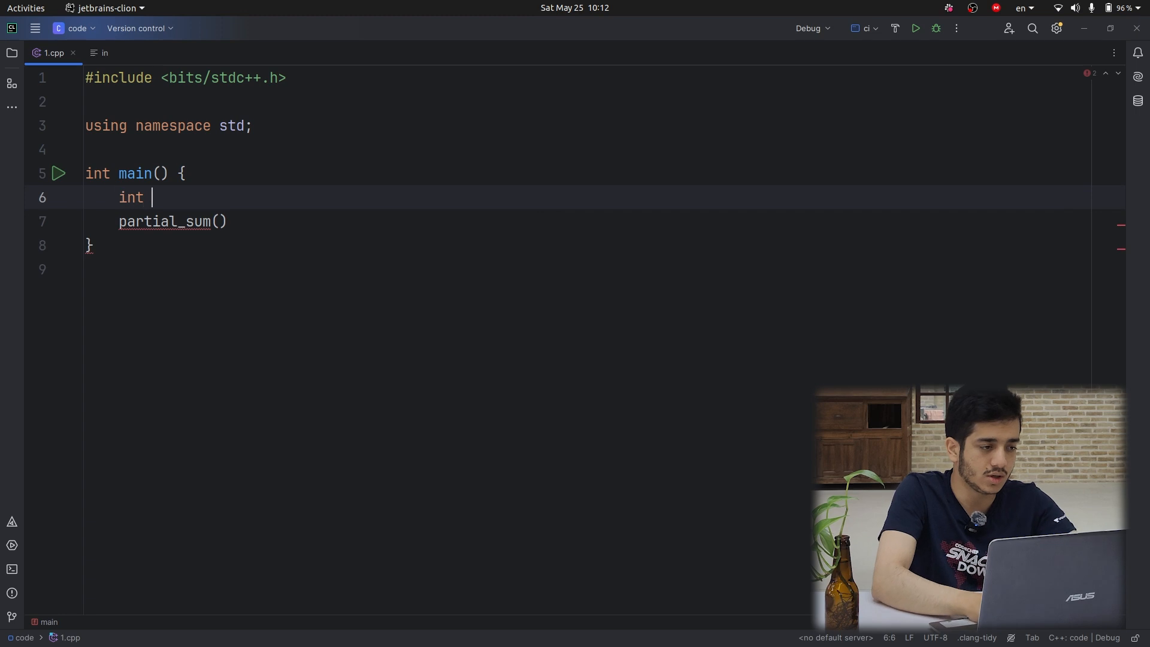
type("a[5];")
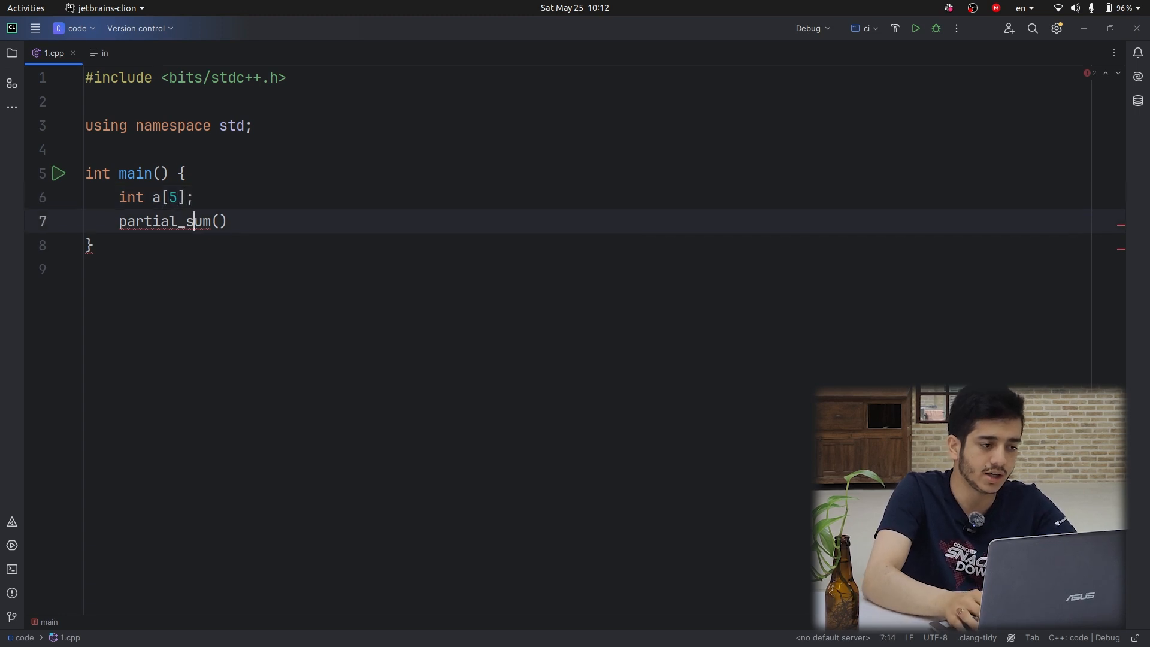
type("()")
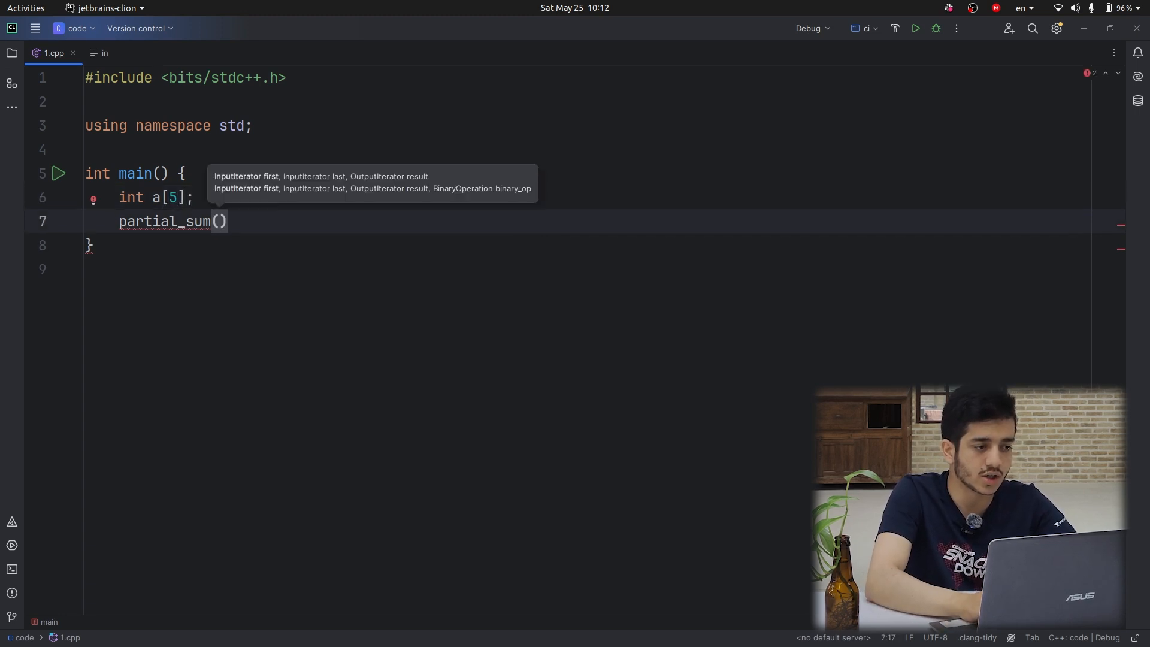
type("a,")
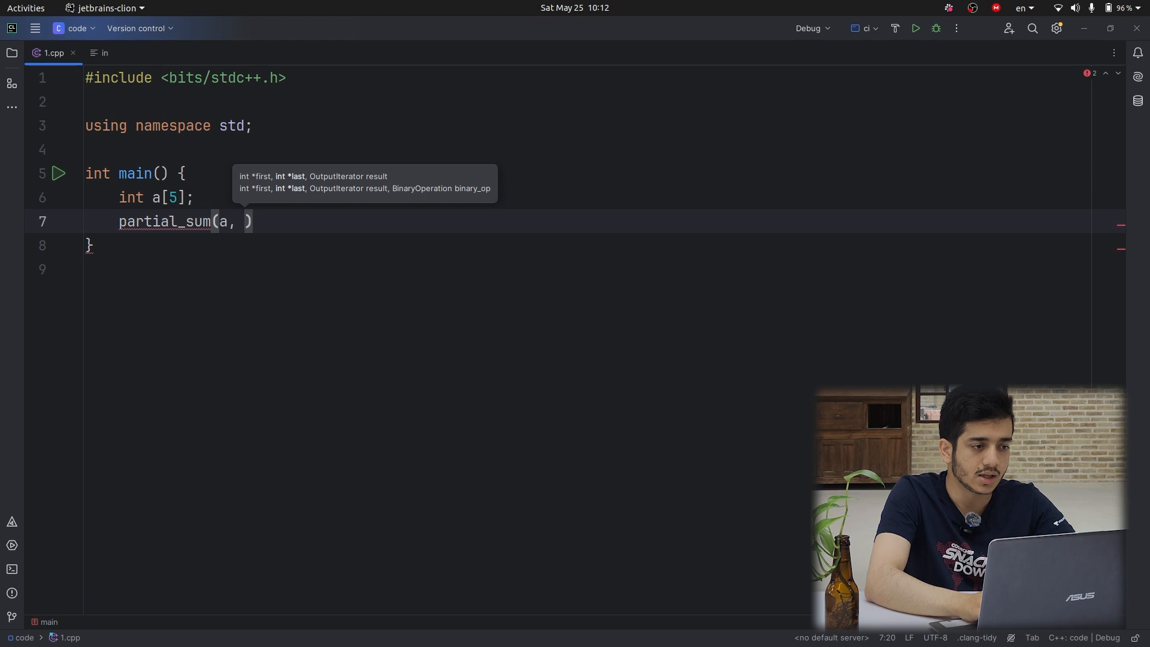
type("a")
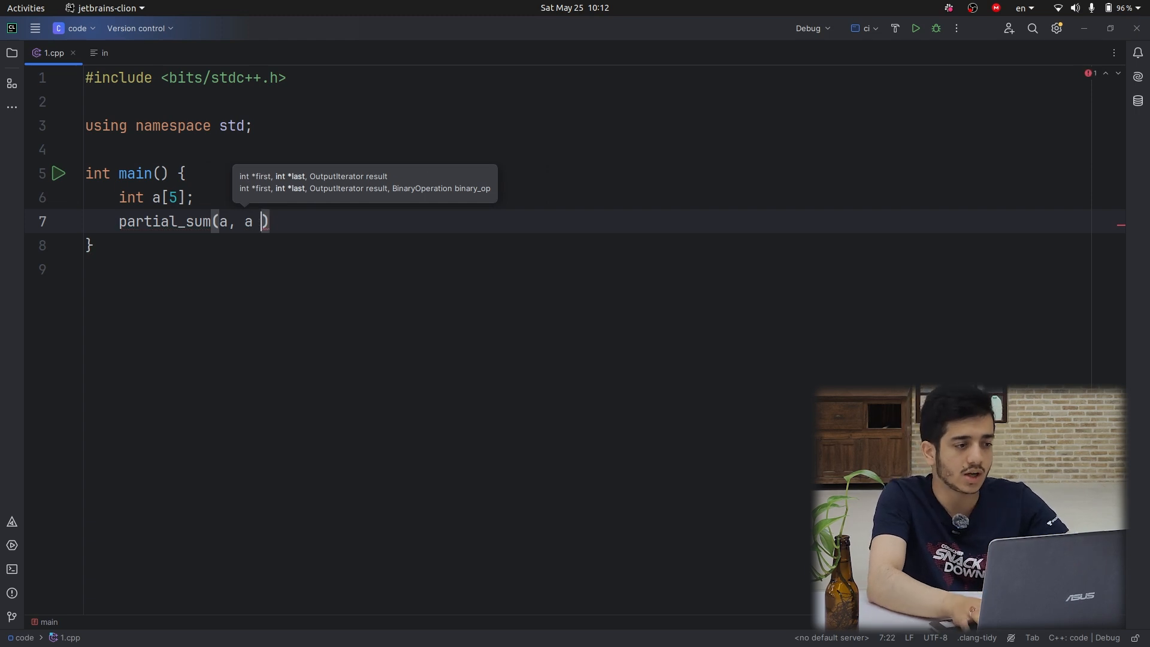
type("+ 3")
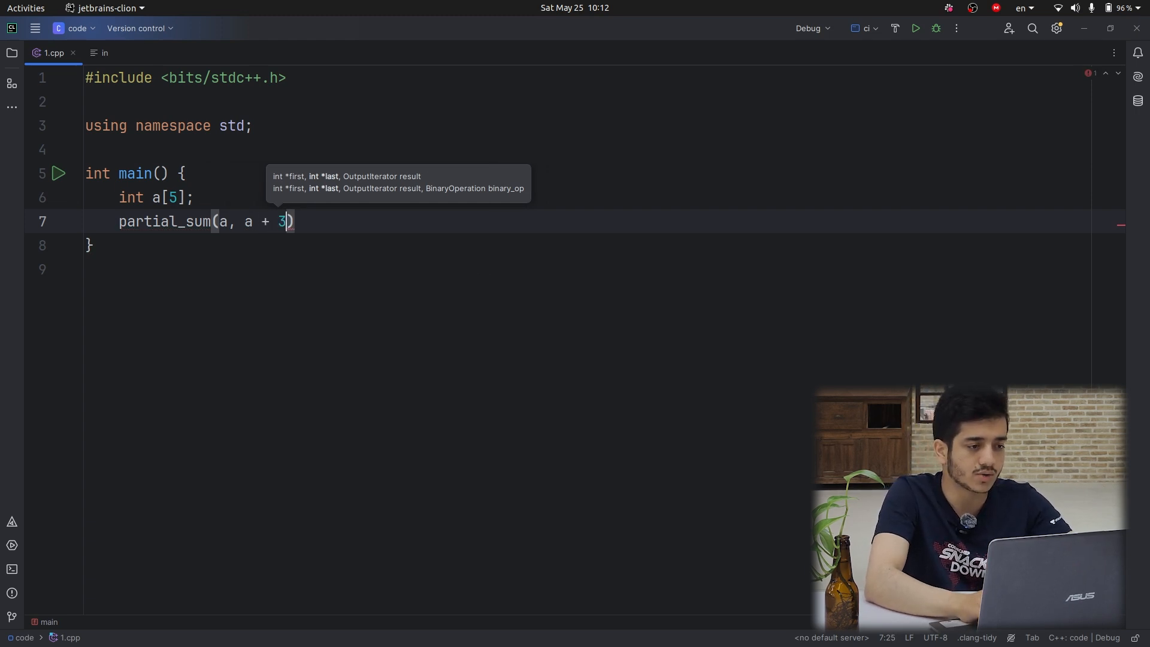
type("\", \"")
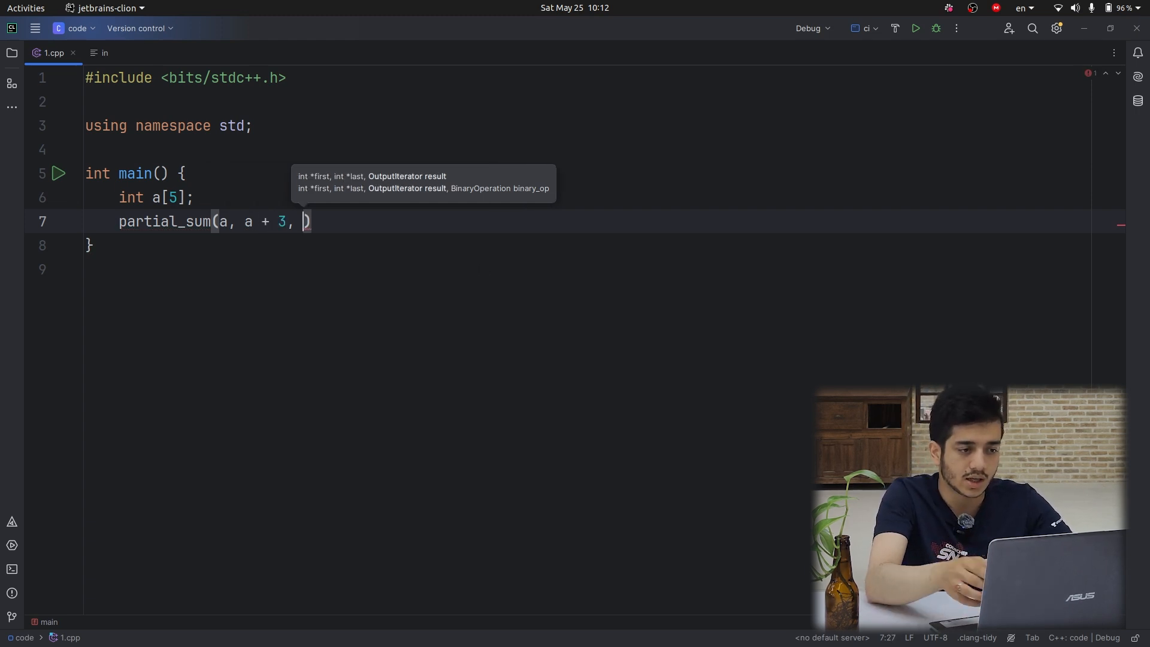
type("0);")
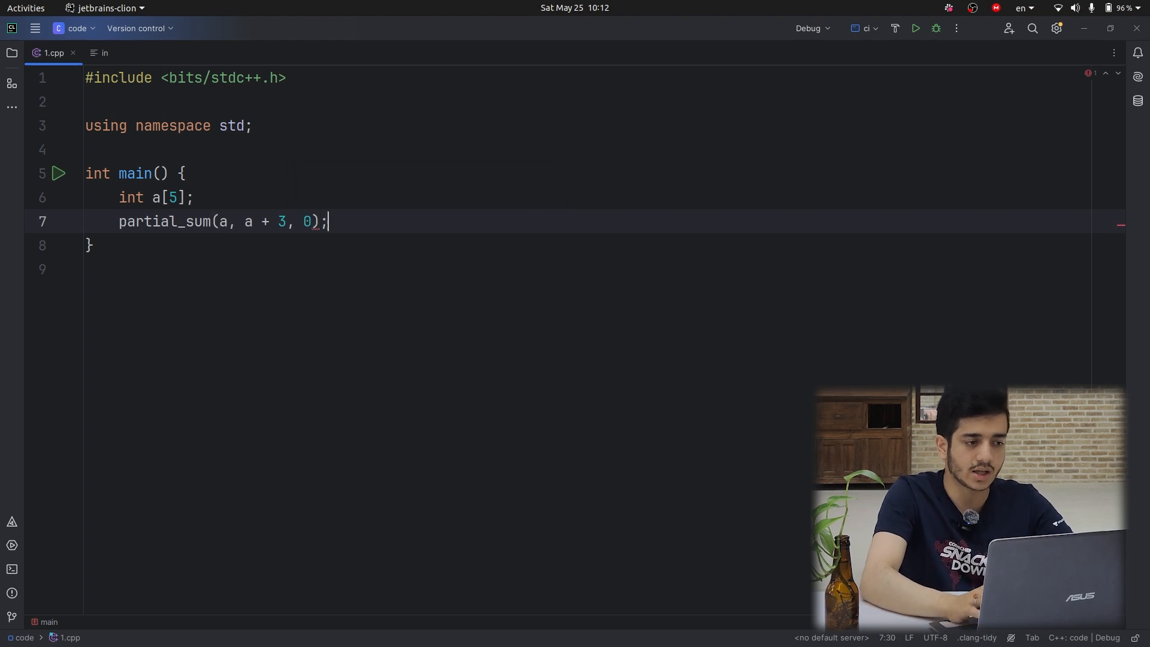